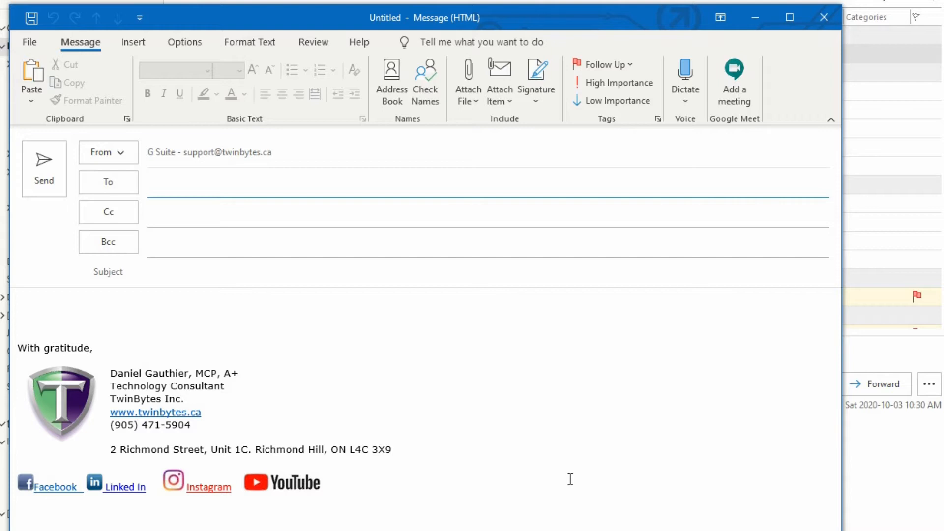
Enter 'cca' as the partial recipient in the To field to show matching Recent People.
text(c)
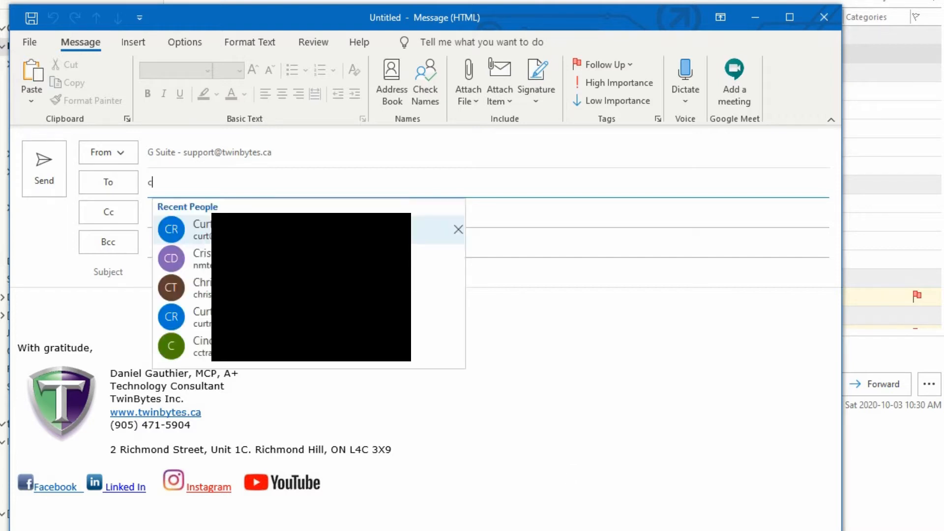
text(c)
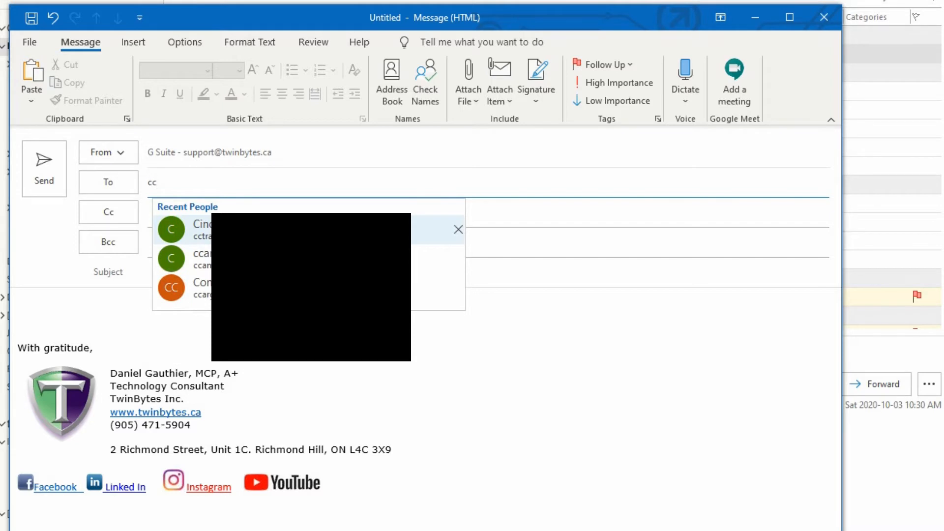
text(a)
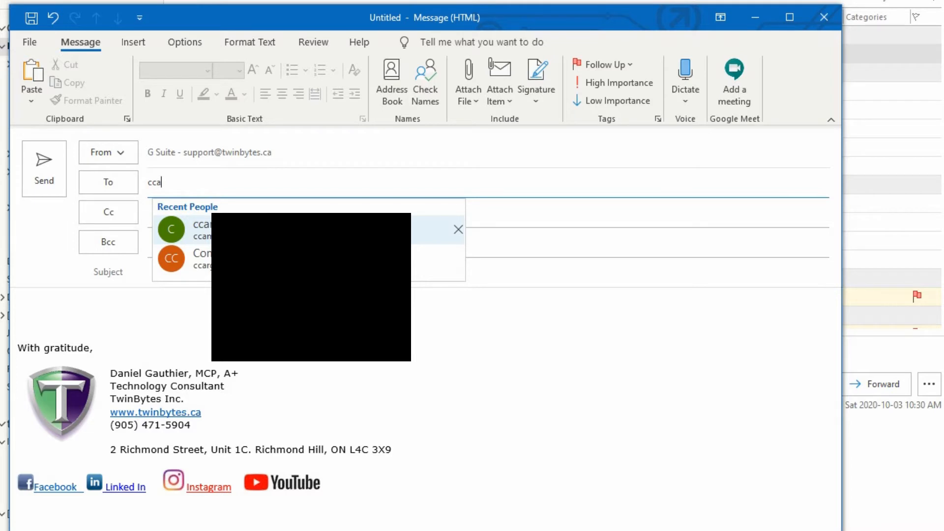
key(BackSpace)
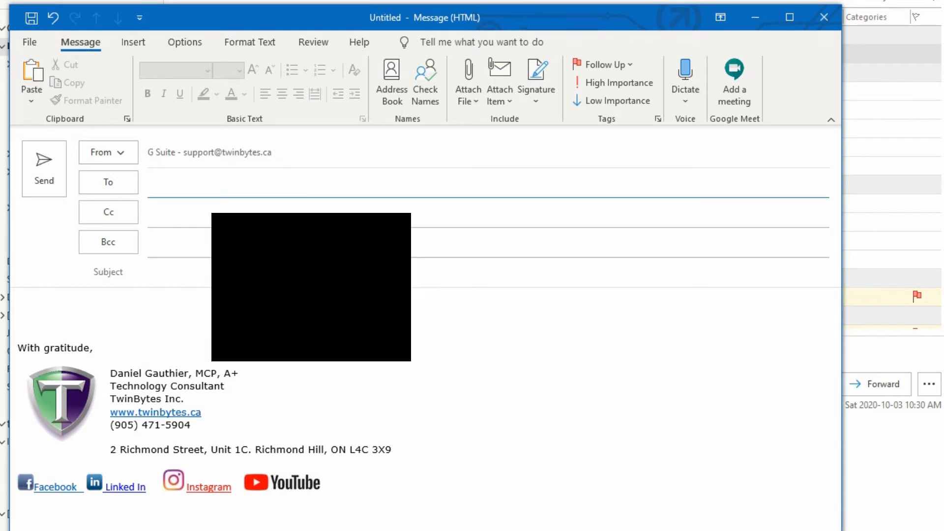
text(c)
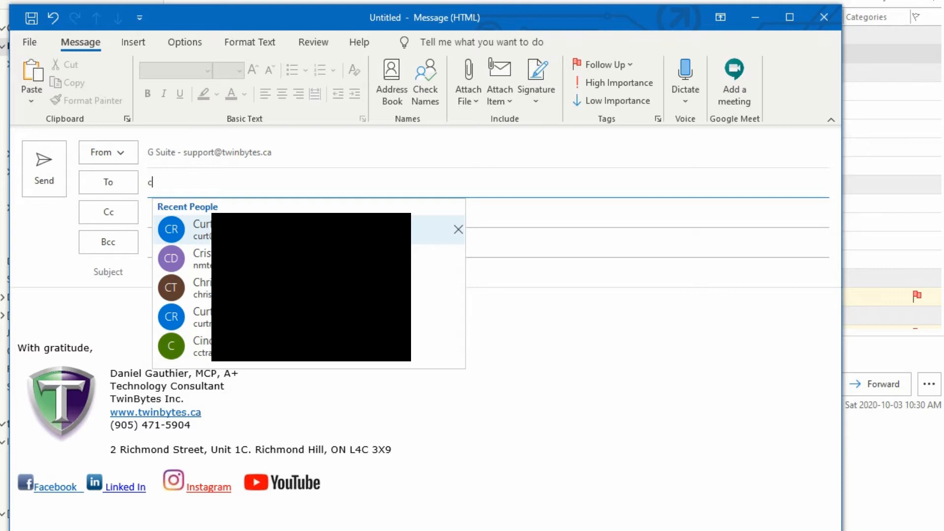
text(c)
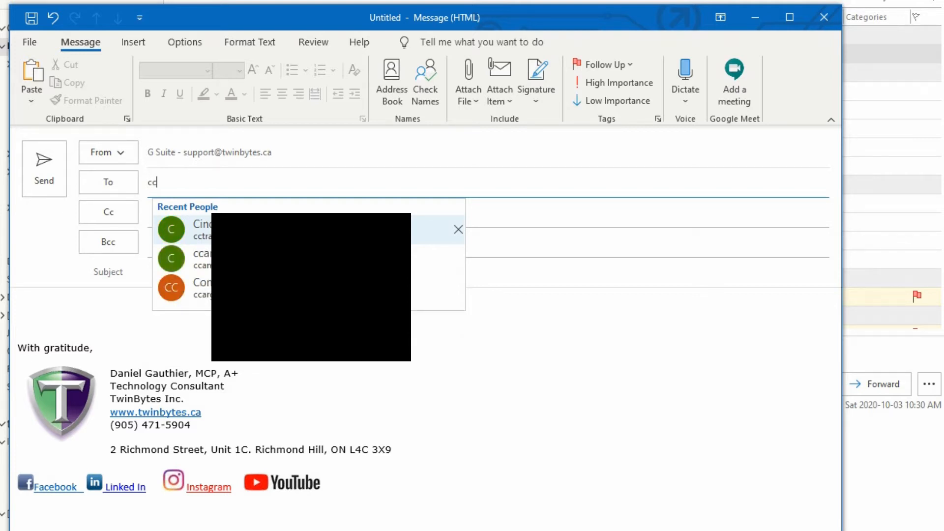
text(a)
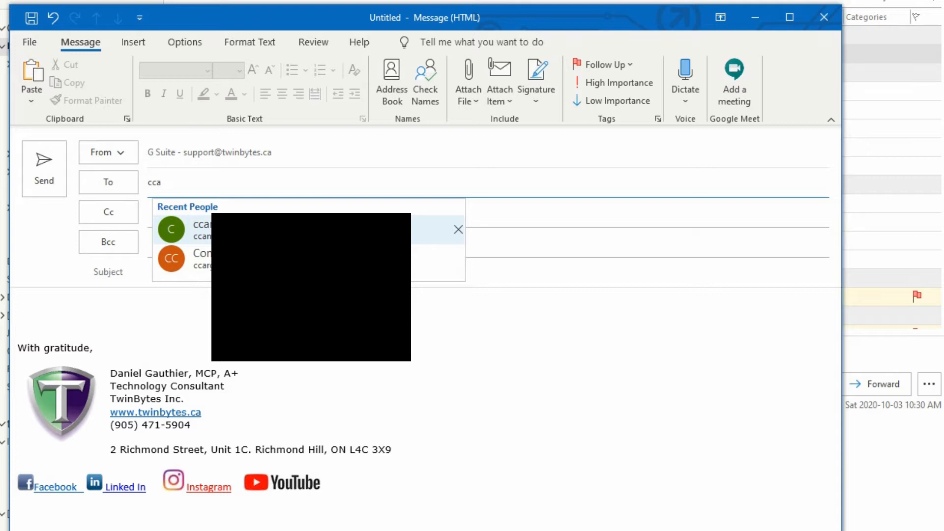
click(161, 181)
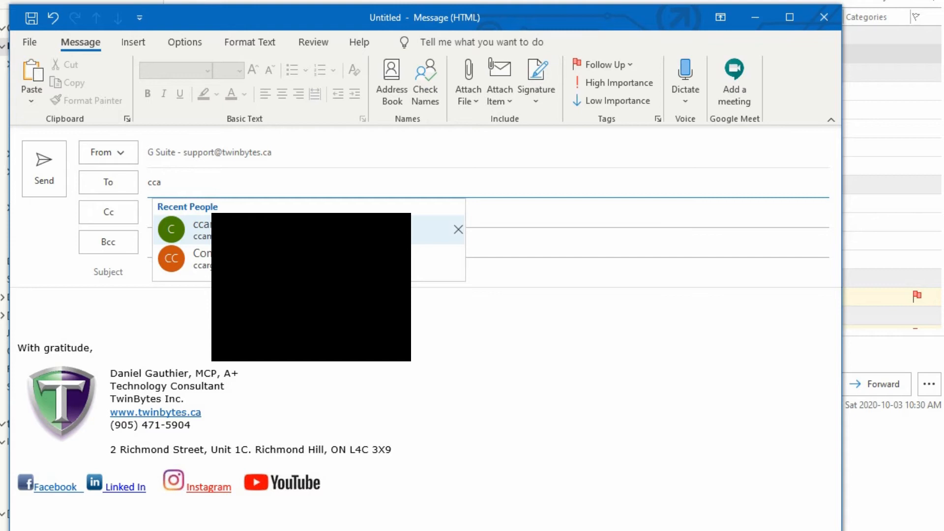
Shorten the To entry to 'cc' to show a broader Recent People list.
key(Backspace)
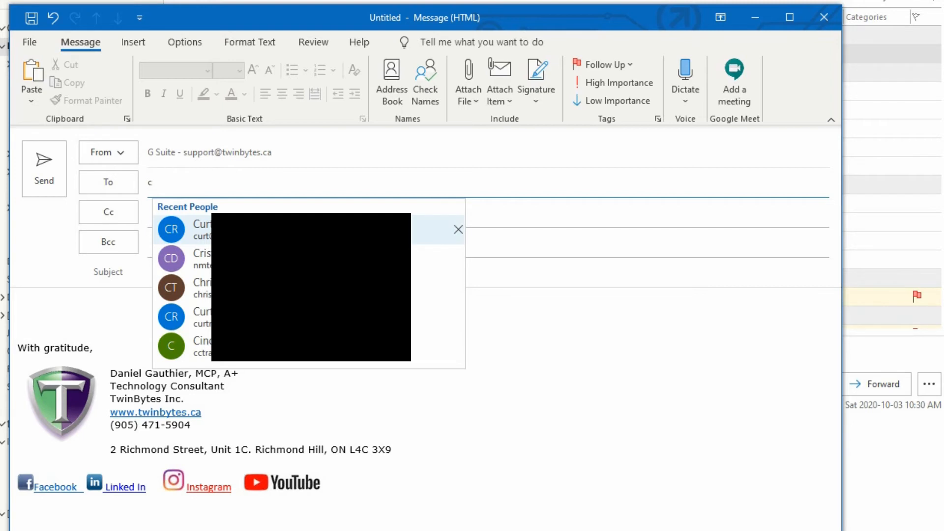
text(c)
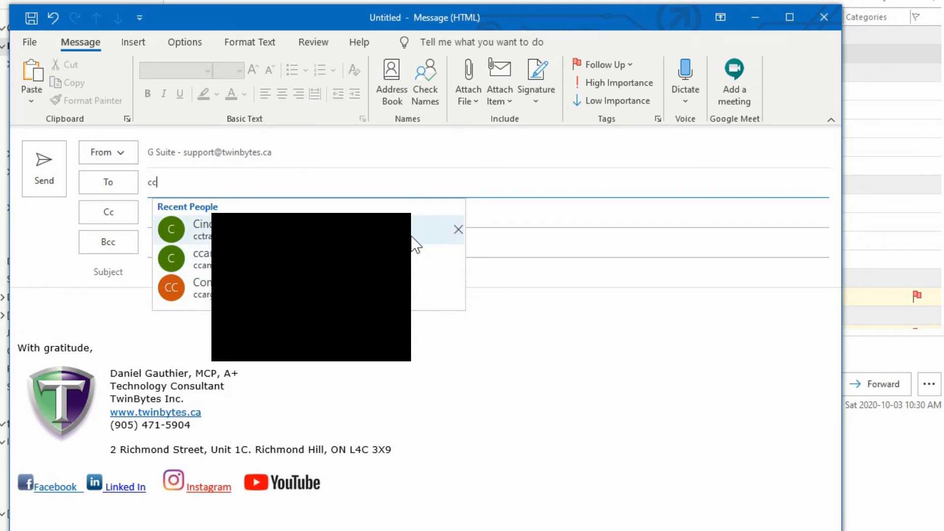
mouse_move(459, 229)
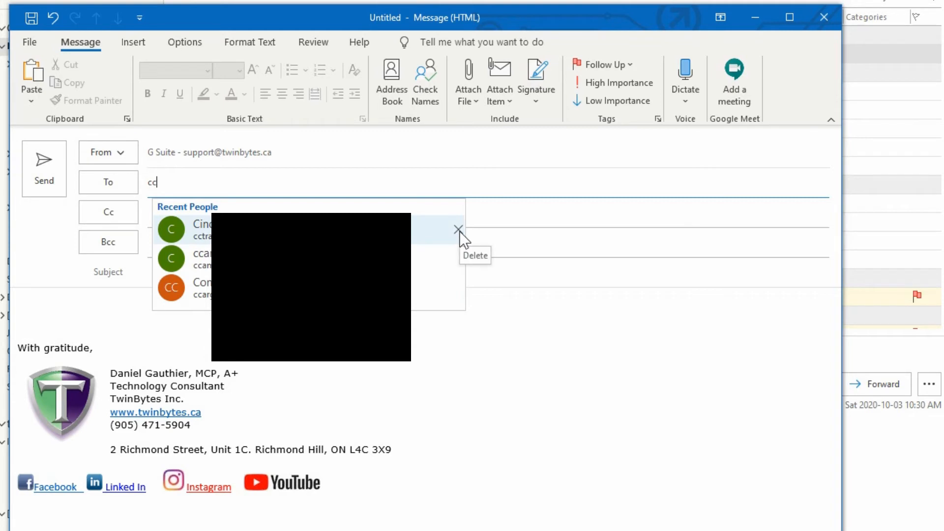
mouse_move(442, 236)
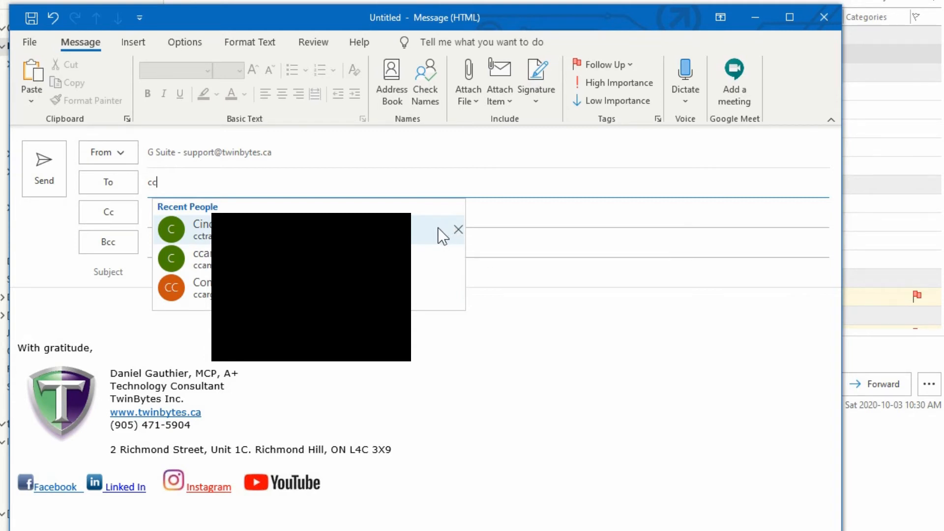
mouse_move(438, 244)
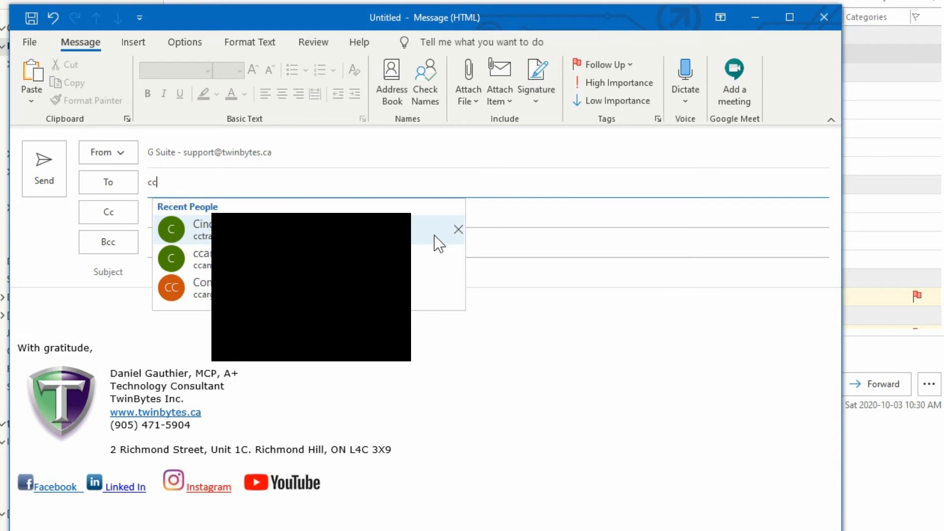
mouse_move(458, 230)
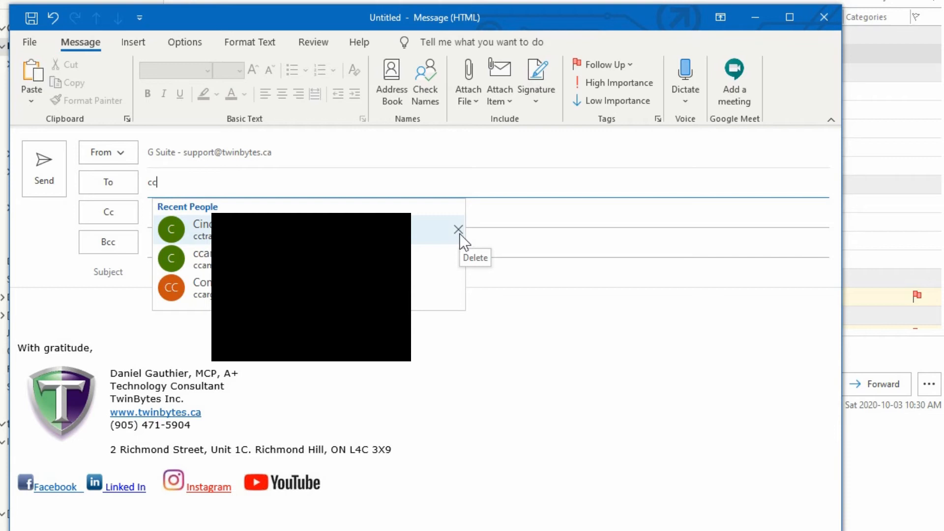
mouse_move(383, 185)
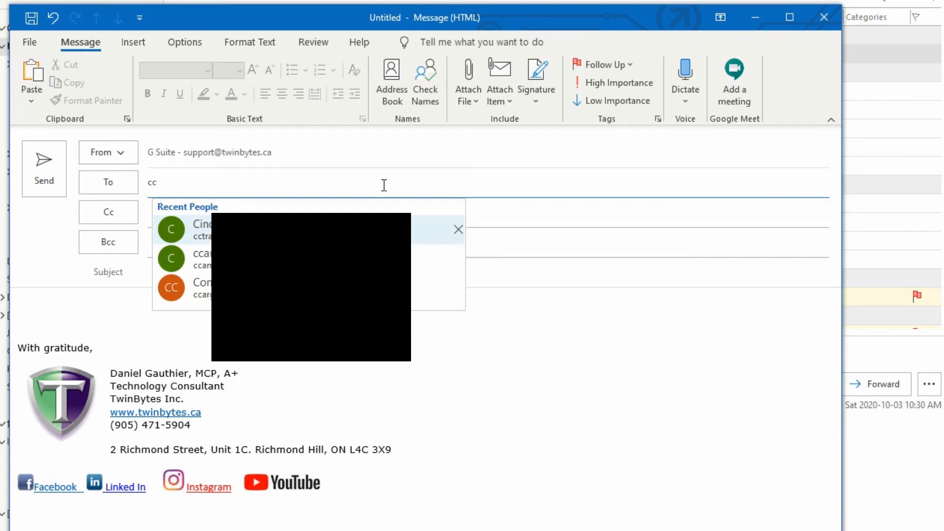
key(Backspace)
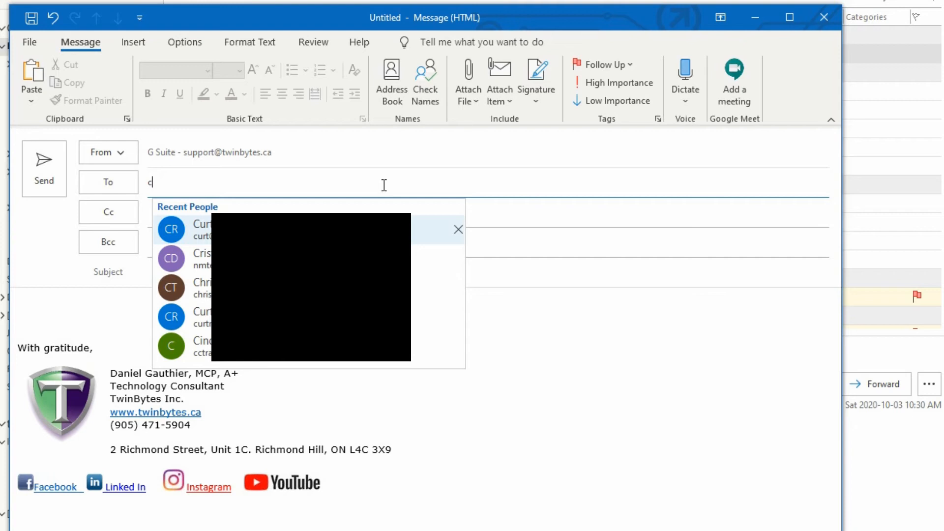
text(b)
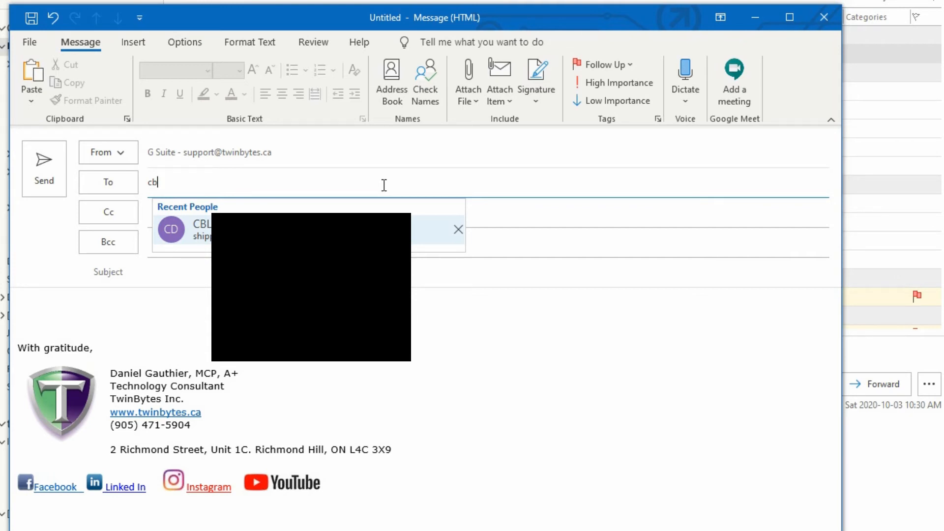
key(Backspace)
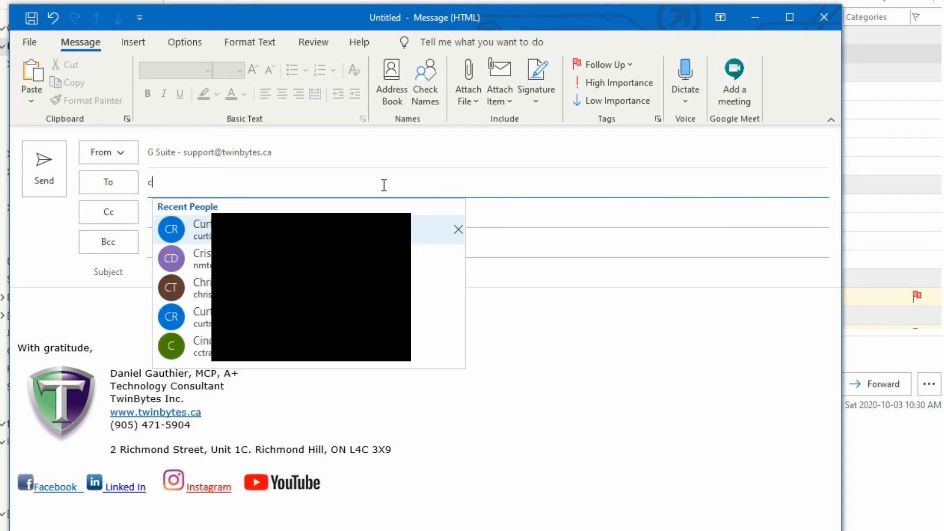
text(c)
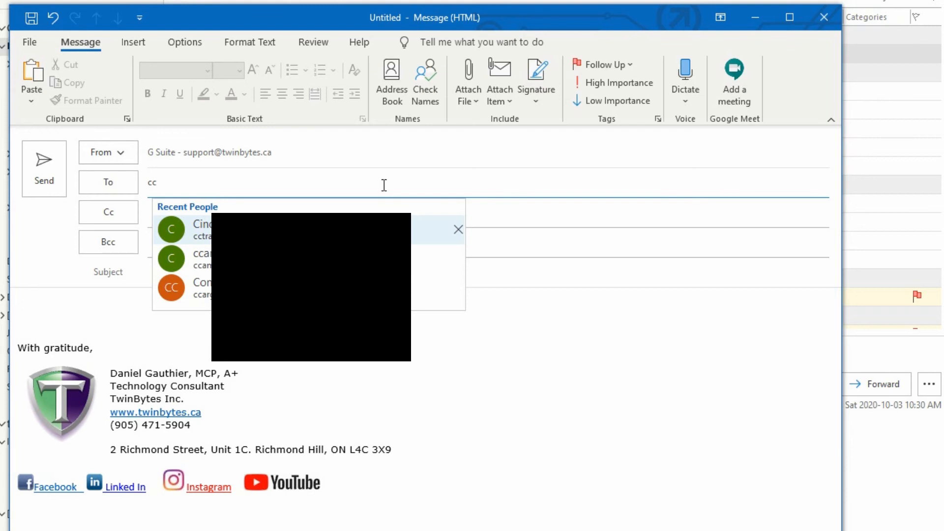
Open the Outlook Options dialog from the File menu, landing on General.
click(823, 17)
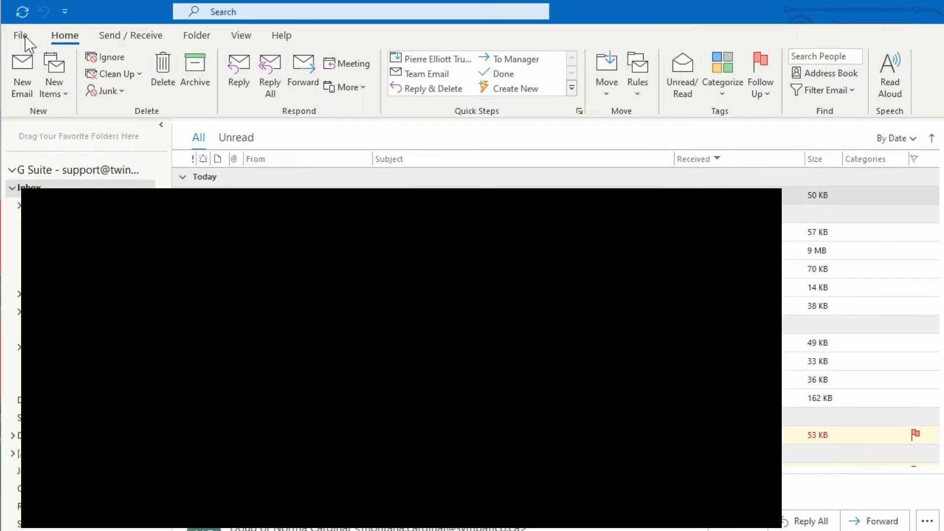
click(21, 36)
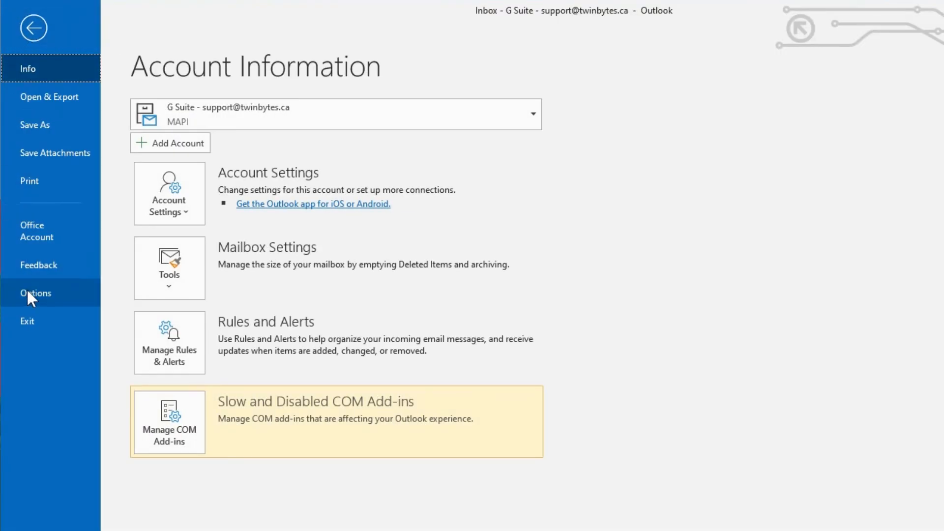
click(35, 293)
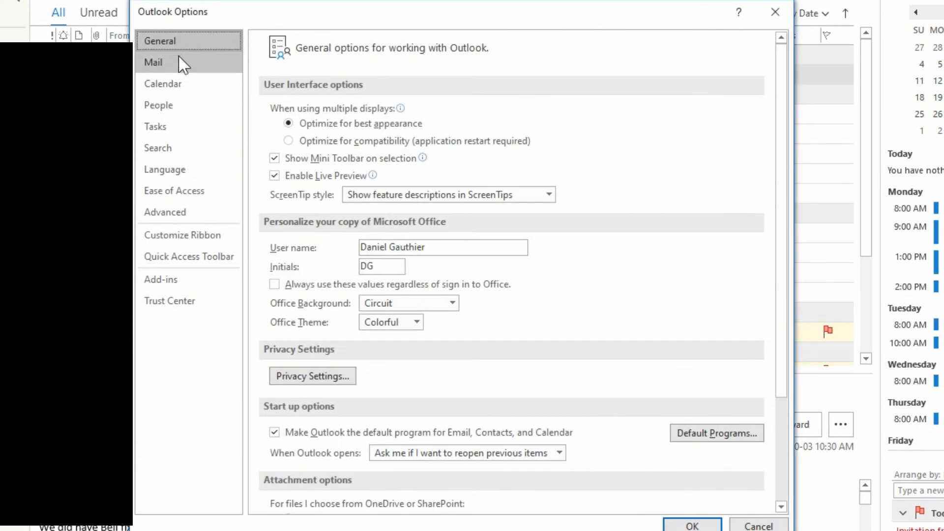
Show the Mail page of Outlook Options, scrolled down to Send messages.
click(152, 62)
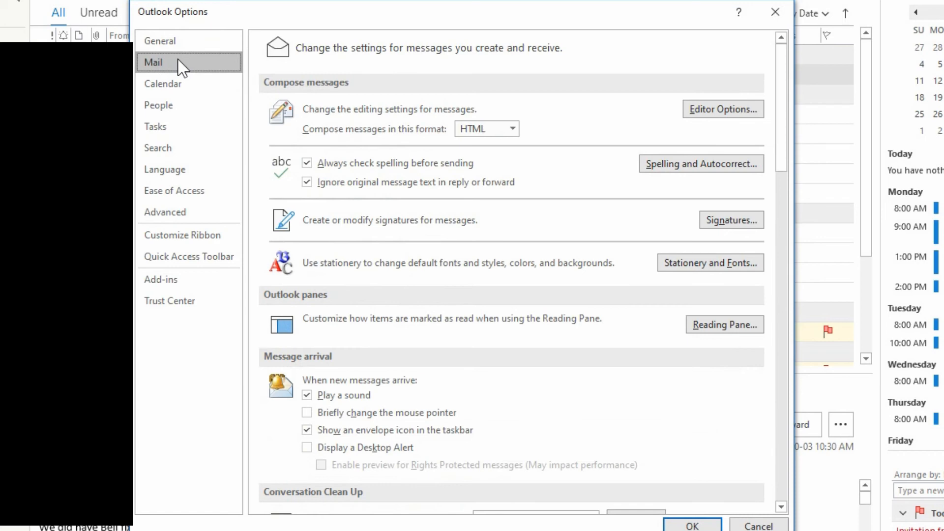
scroll(down, 3)
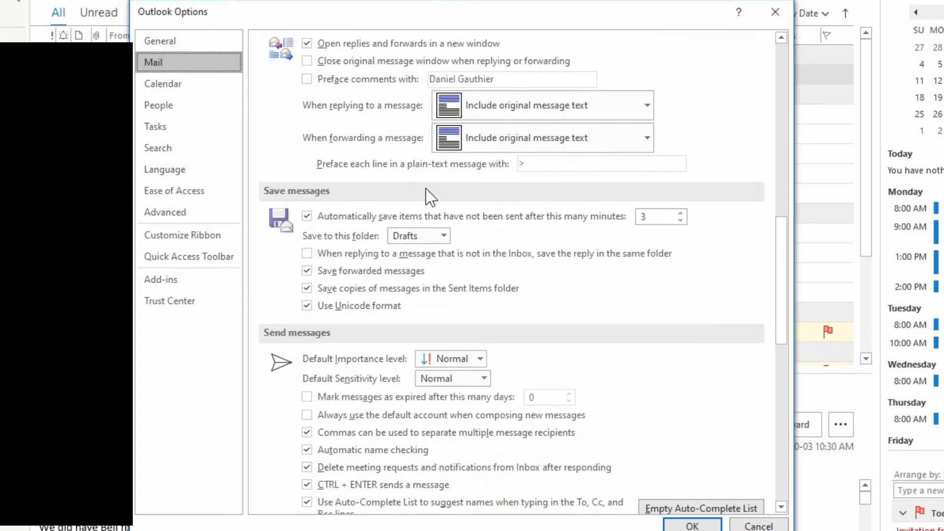
scroll(down, 3)
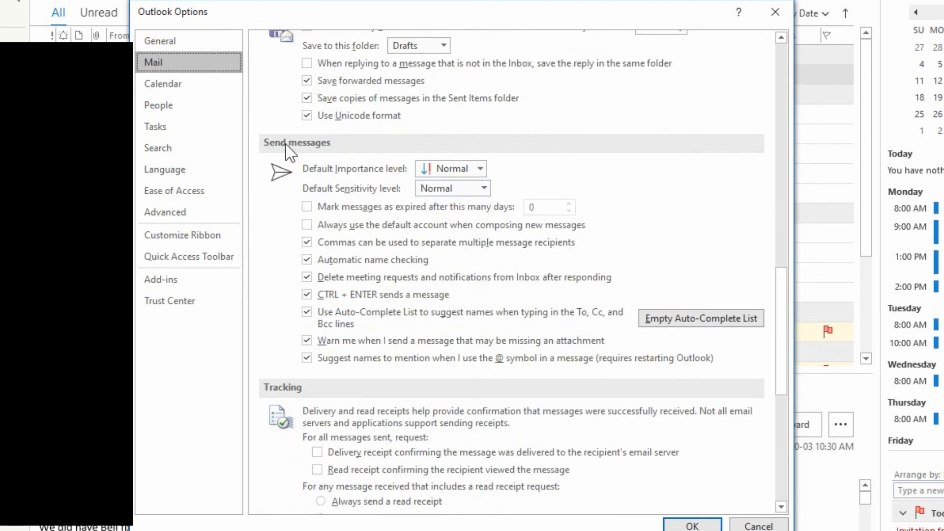
mouse_move(317, 282)
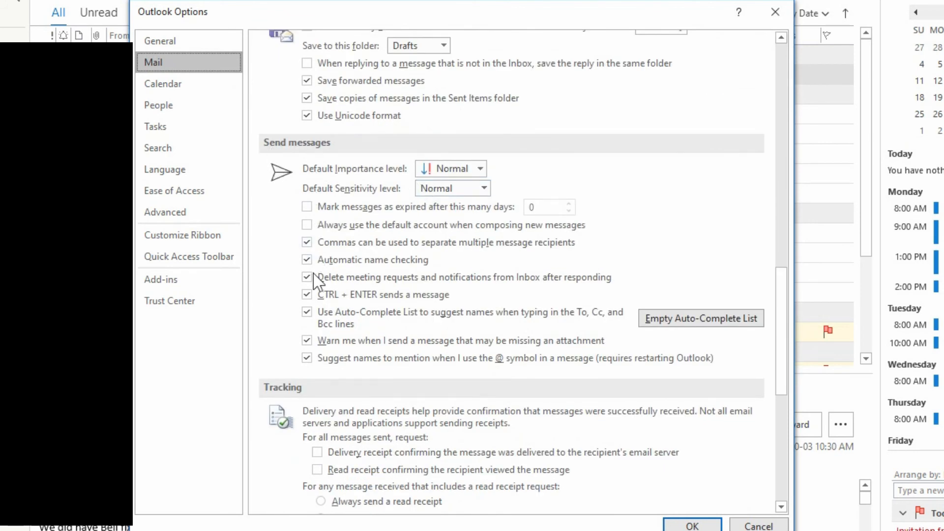
mouse_move(276, 332)
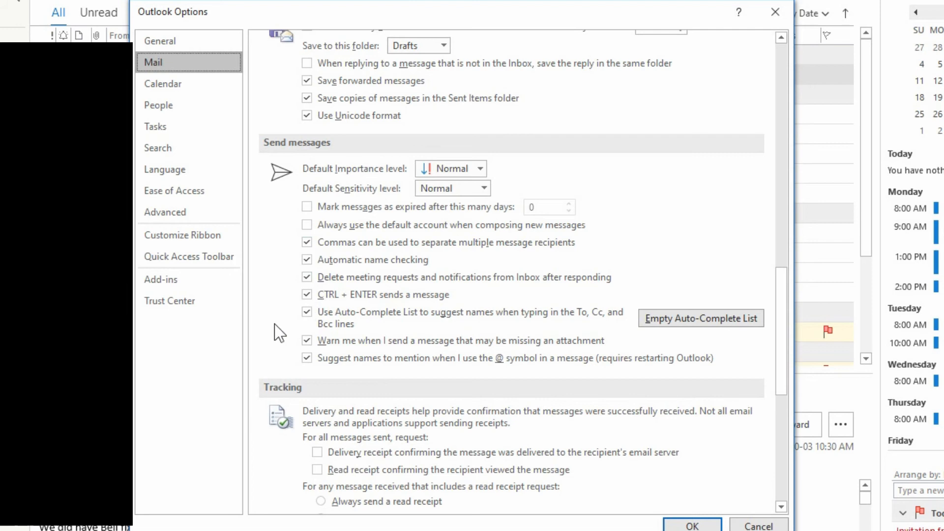
mouse_move(469, 328)
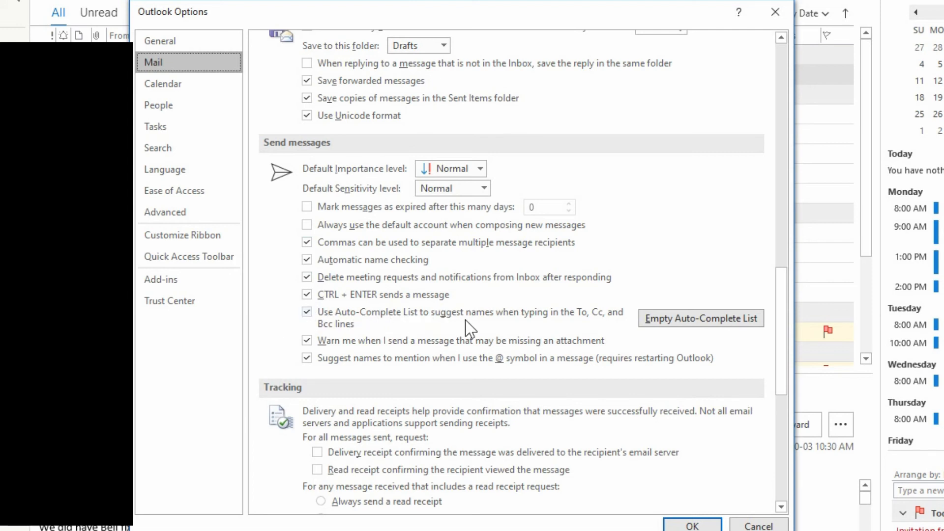
mouse_move(605, 332)
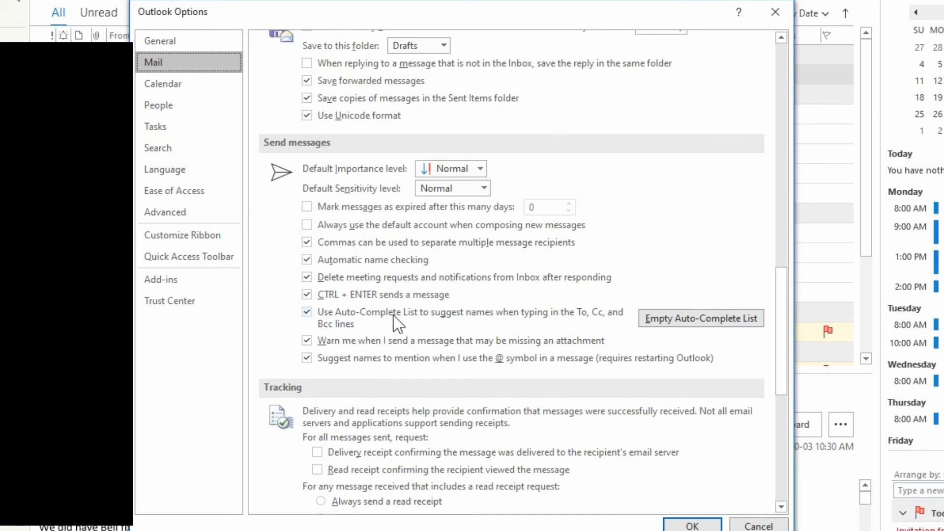
mouse_move(343, 331)
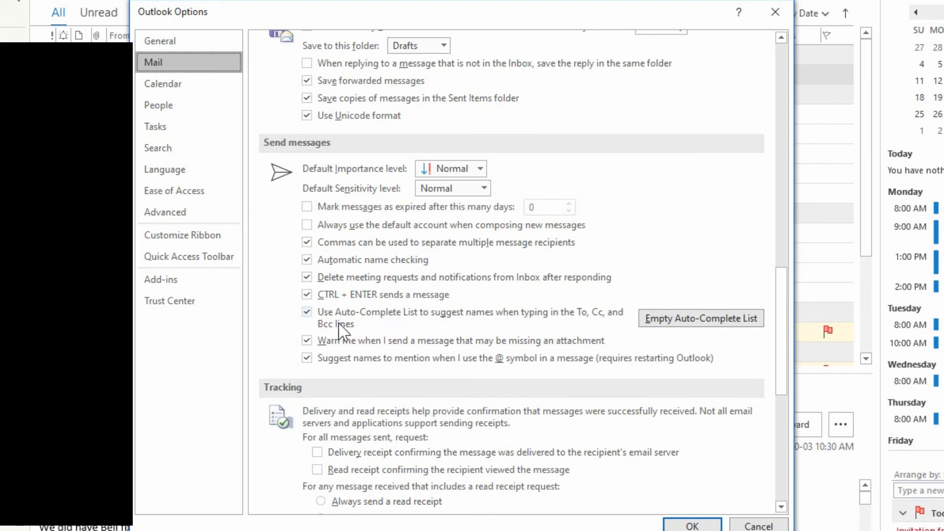
mouse_move(283, 324)
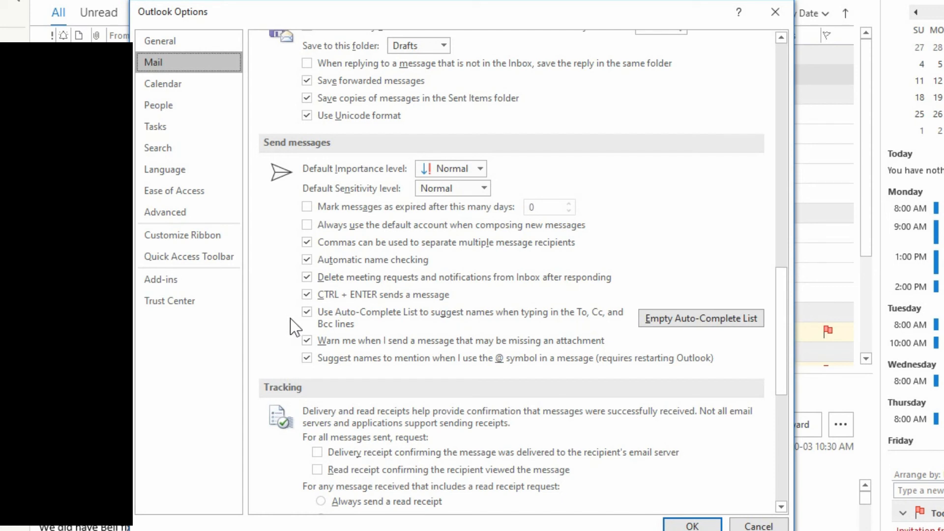
mouse_move(424, 318)
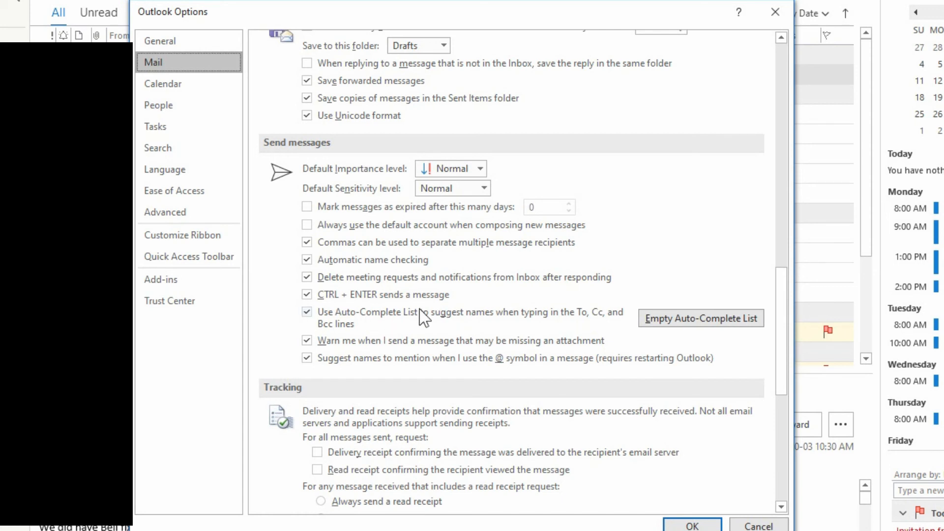
mouse_move(358, 335)
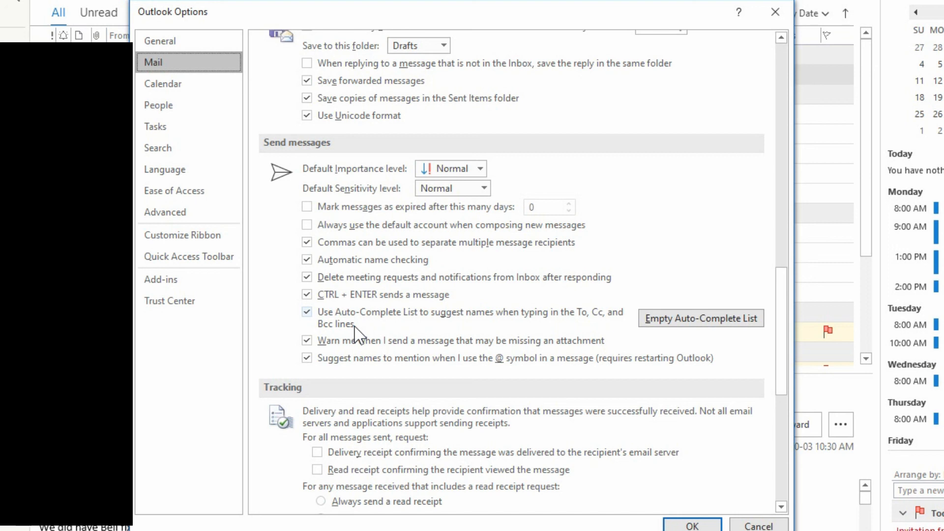
mouse_move(493, 322)
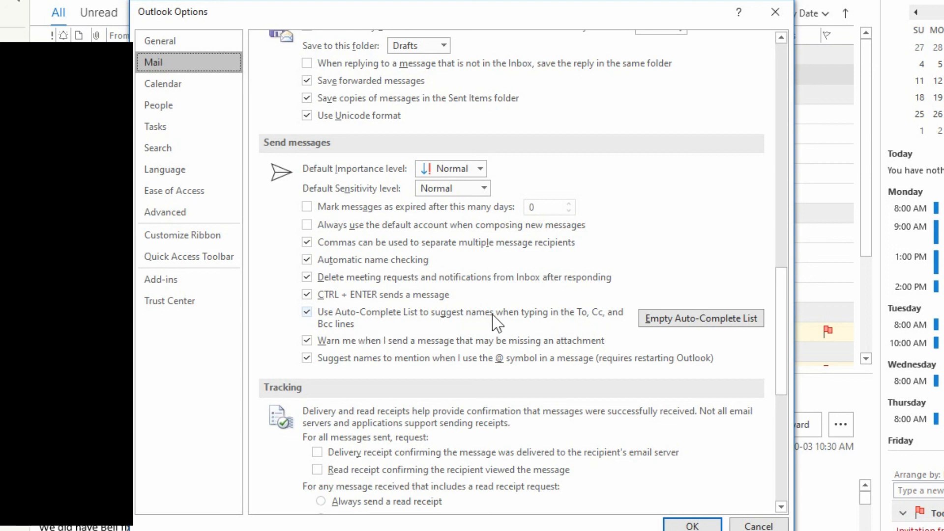
mouse_move(579, 332)
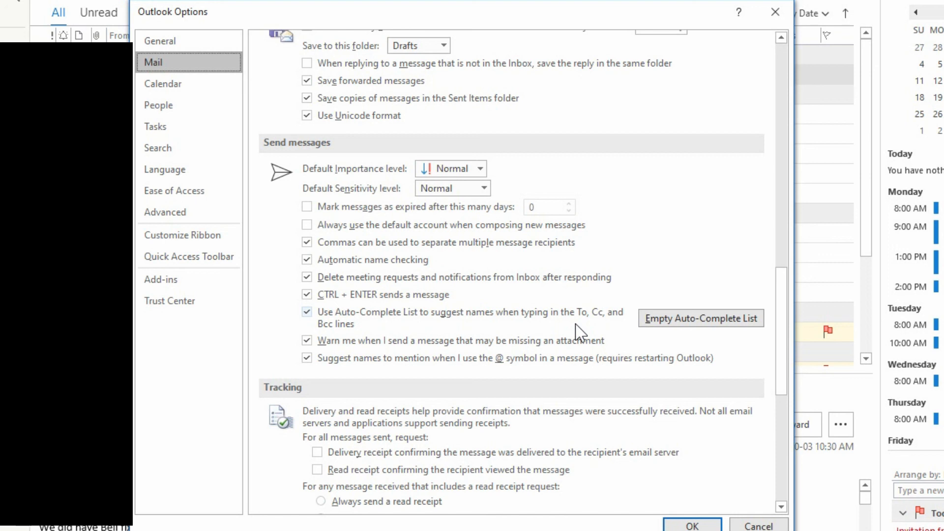
mouse_move(664, 332)
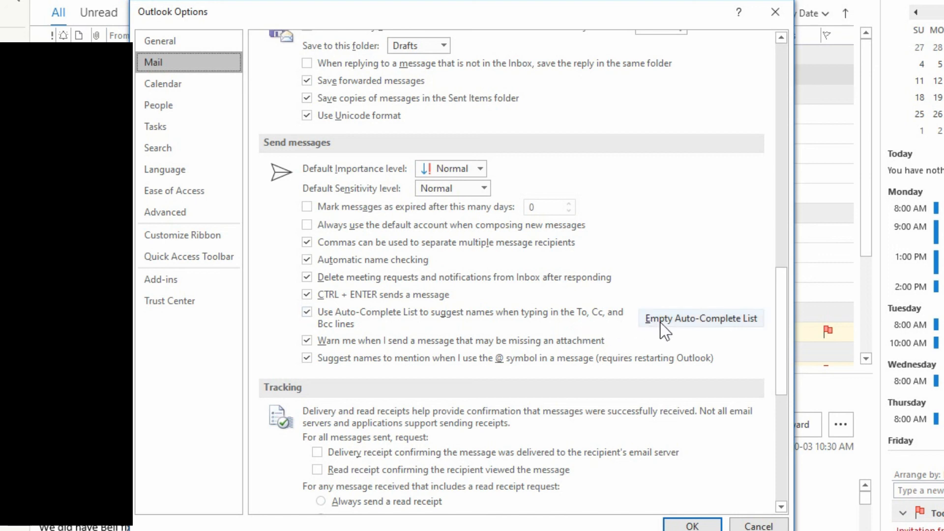
mouse_move(609, 330)
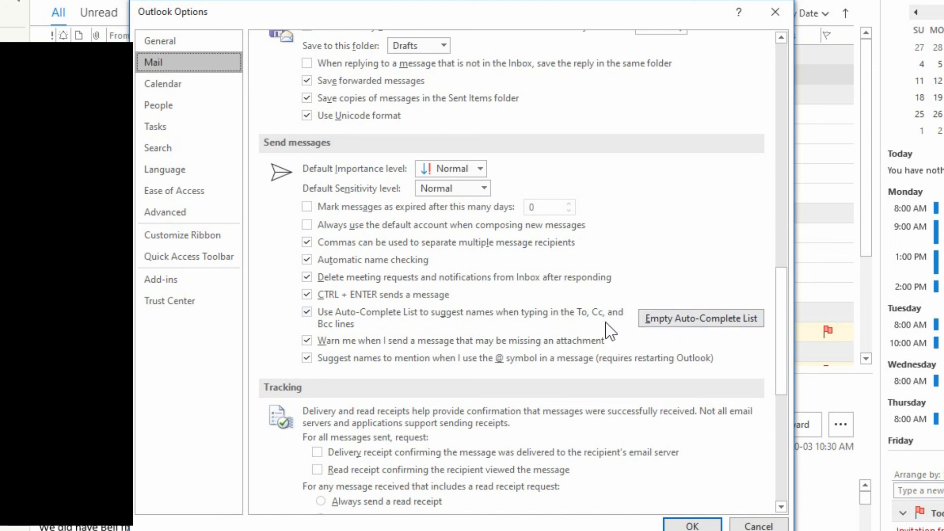
mouse_move(603, 328)
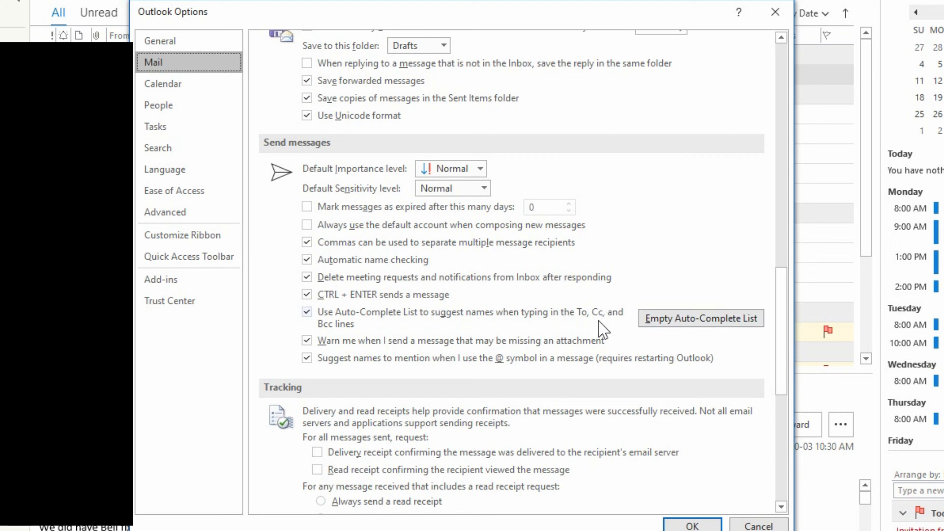